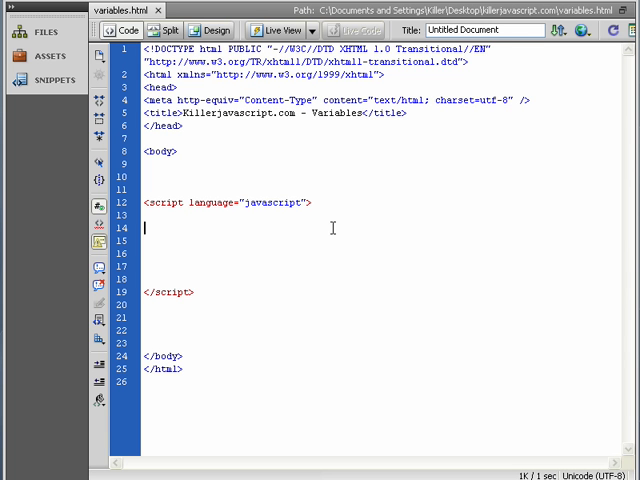
Write 'var firstname' on the empty line inside the script block of variables.html
drag(144, 202, 196, 292)
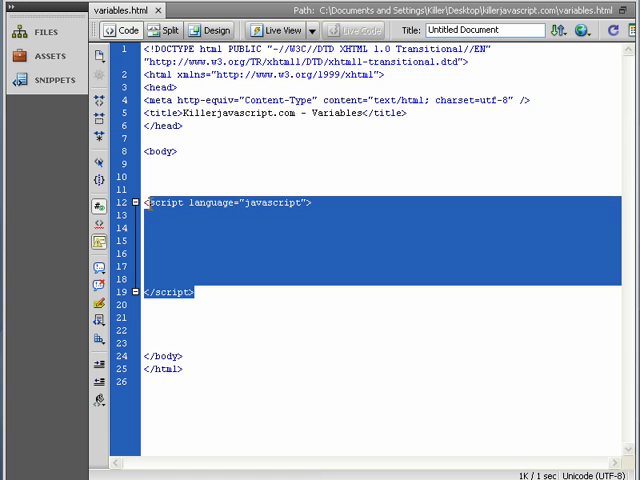
click(148, 230)
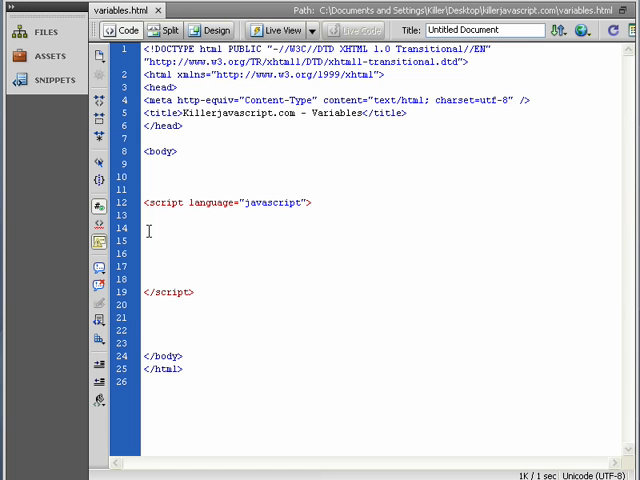
mouse_move(350, 332)
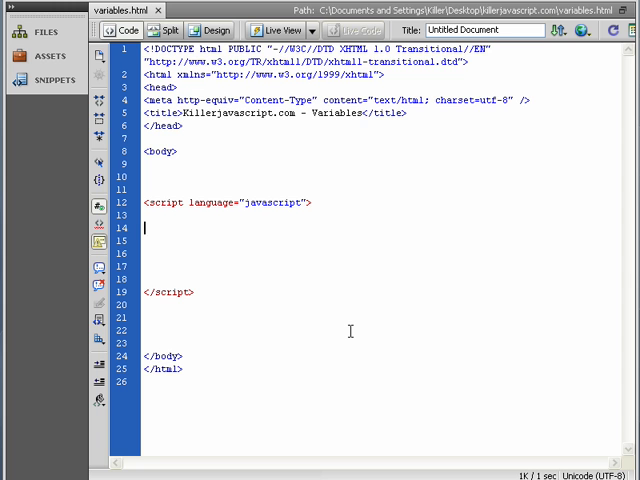
text(var)
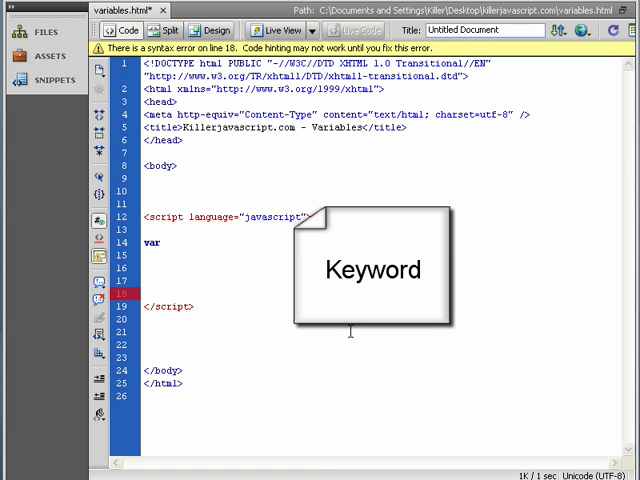
click(170, 242)
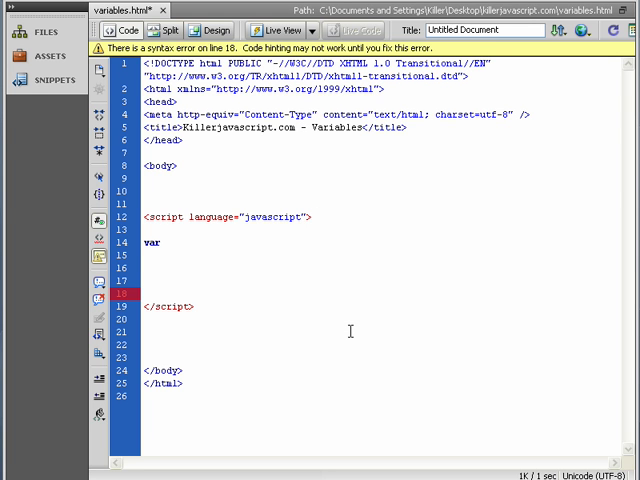
click(168, 242)
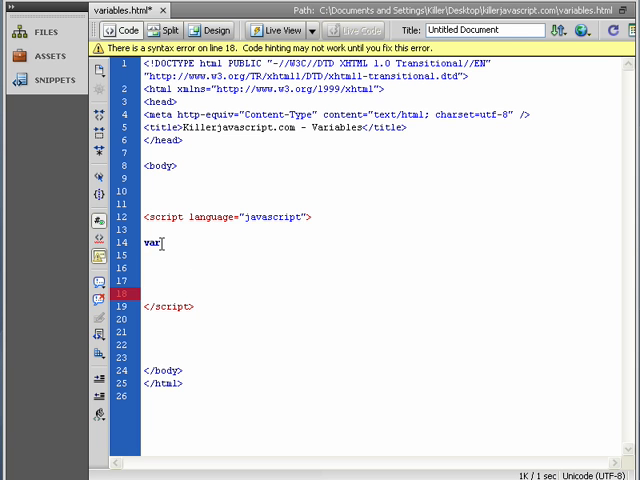
double_click(148, 242)
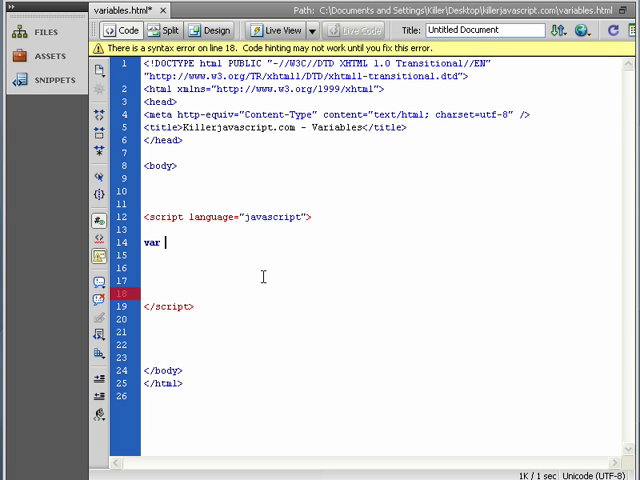
text(first)
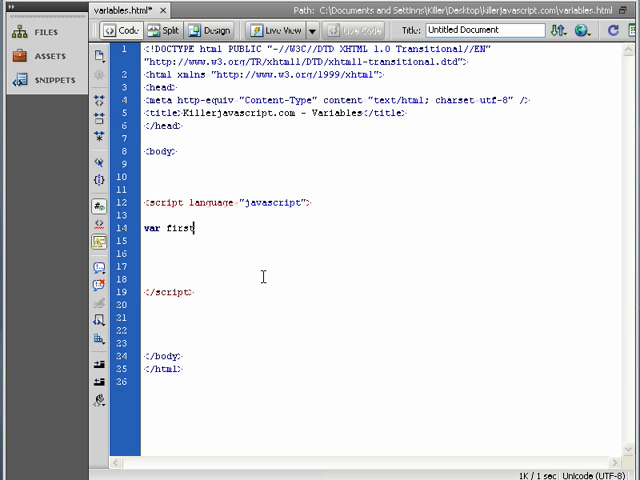
text(name)
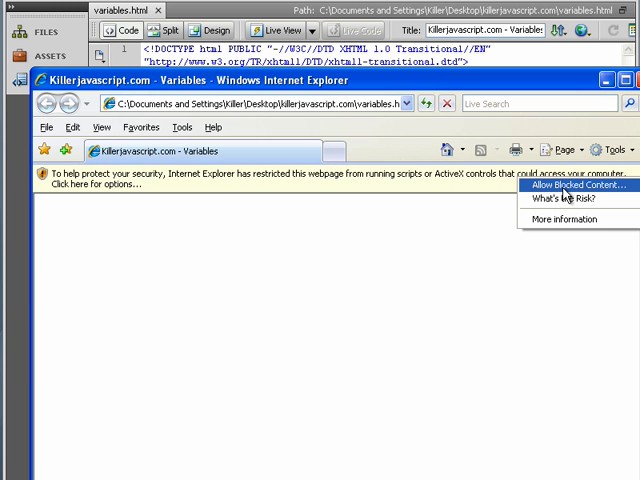
Allow the page's blocked script content to run via the security bar
click(584, 184)
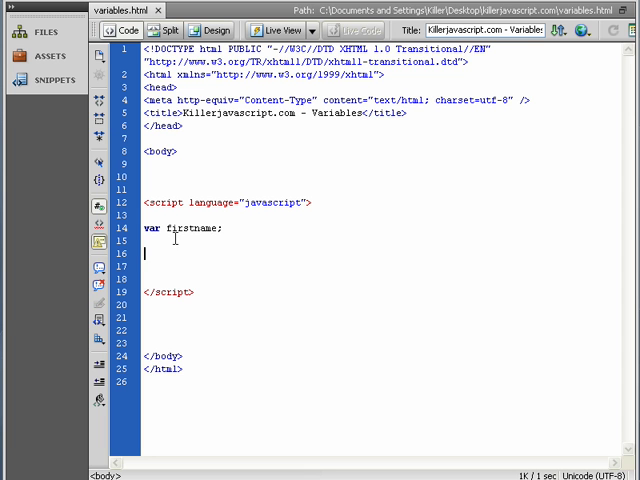
Add the assignment firstname = "Stefan"; on the line below the declaration
double_click(192, 228)
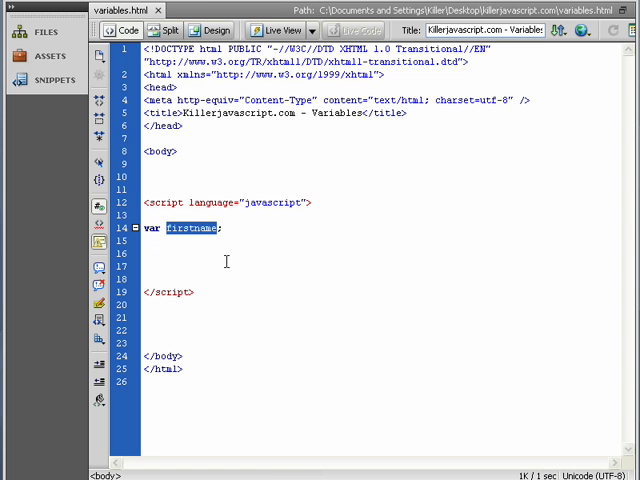
click(190, 228)
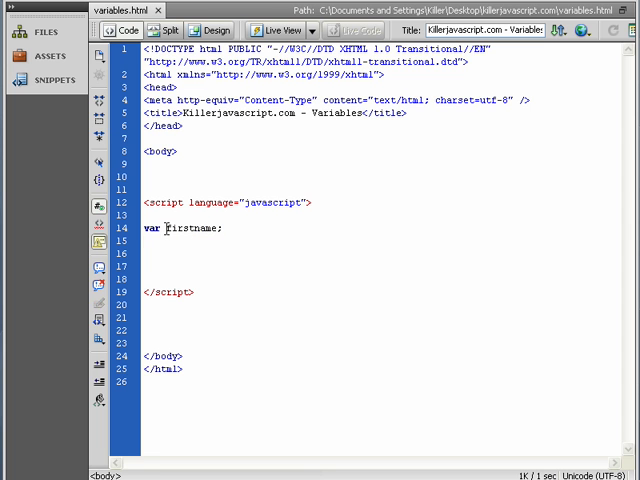
double_click(192, 228)
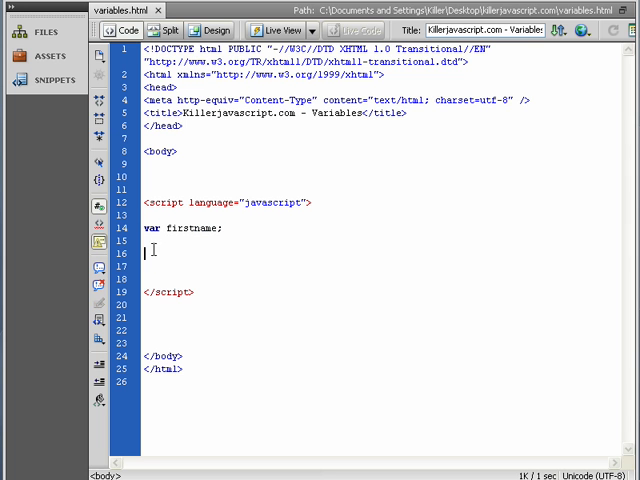
text(firstname = "s";)
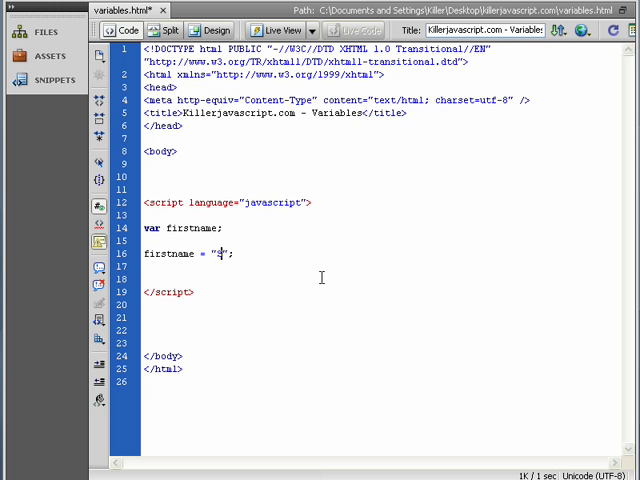
text(Stefan)
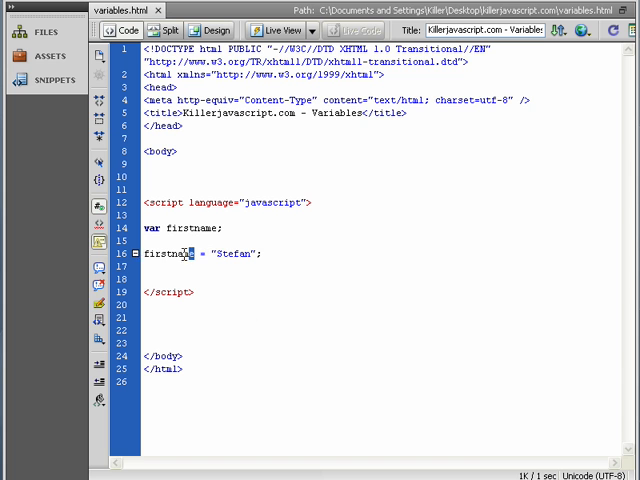
Add alert(firstname) on a new line after the assignment
double_click(170, 252)
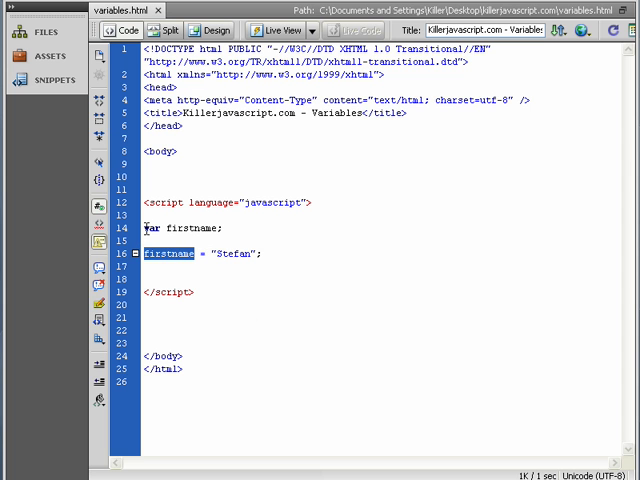
double_click(232, 252)
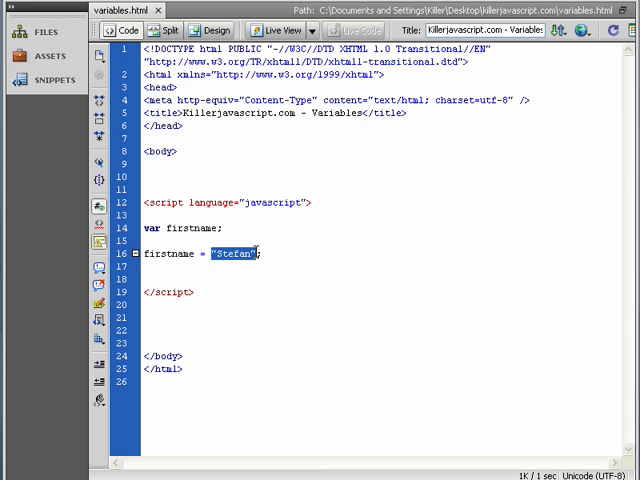
click(270, 252)
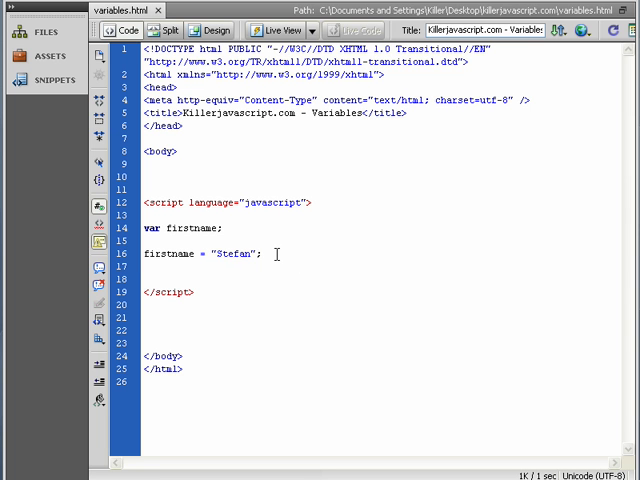
double_click(172, 252)
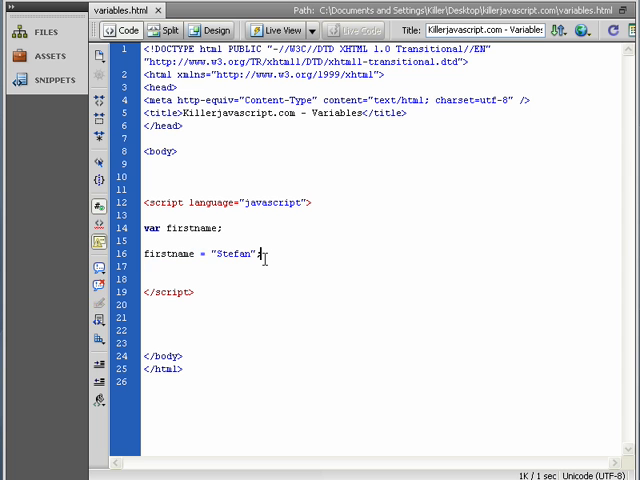
text(alert ))
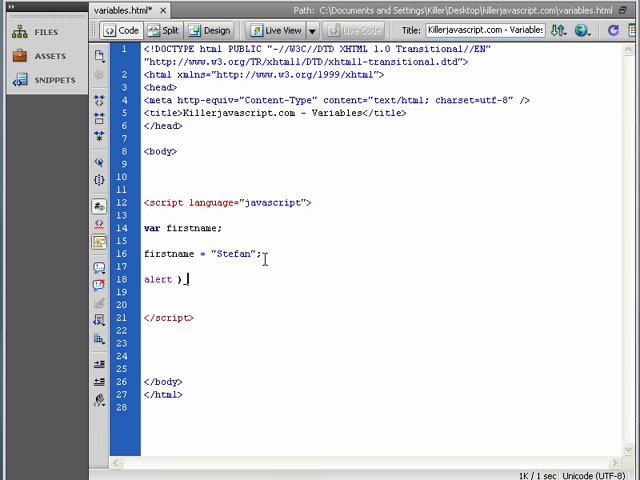
key(BackSpace)
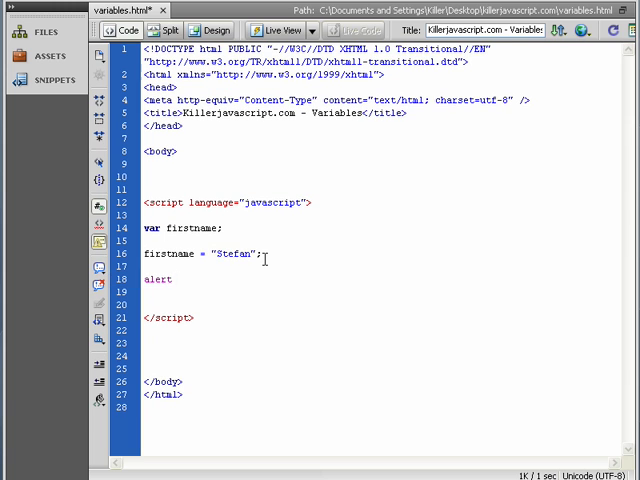
text(();)
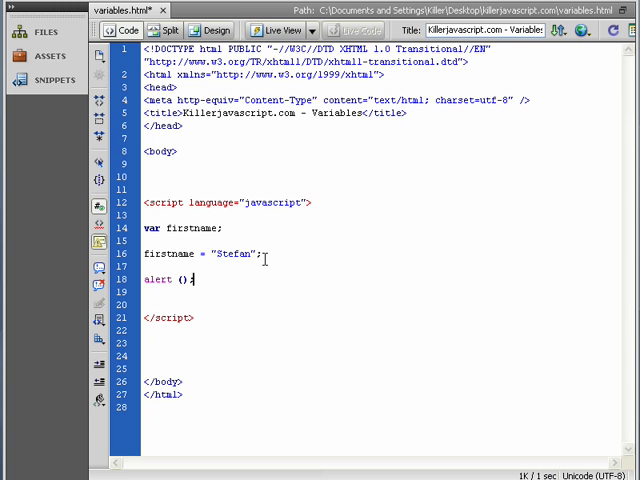
text(firstname)
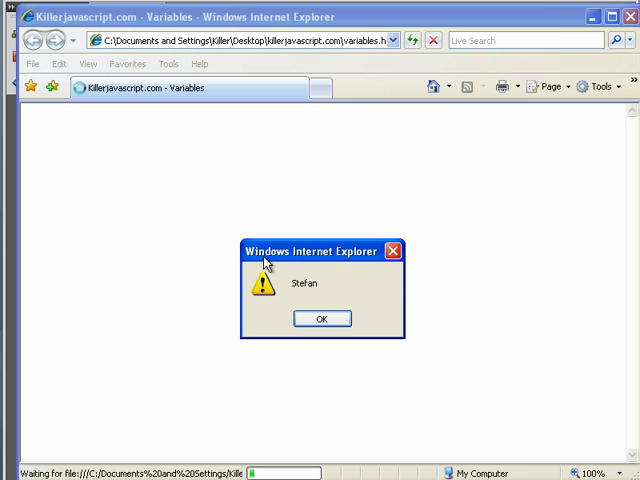
Dismiss the Stefan alert box with OK
click(320, 318)
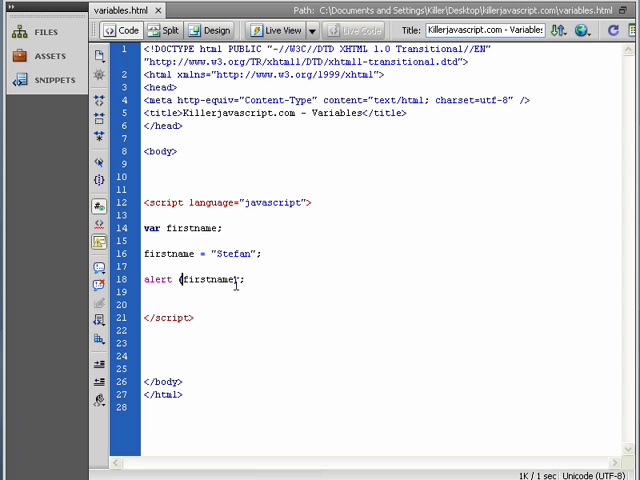
Replace the assigned value "Stefan" with "Nick" in the firstname assignment
double_click(196, 280)
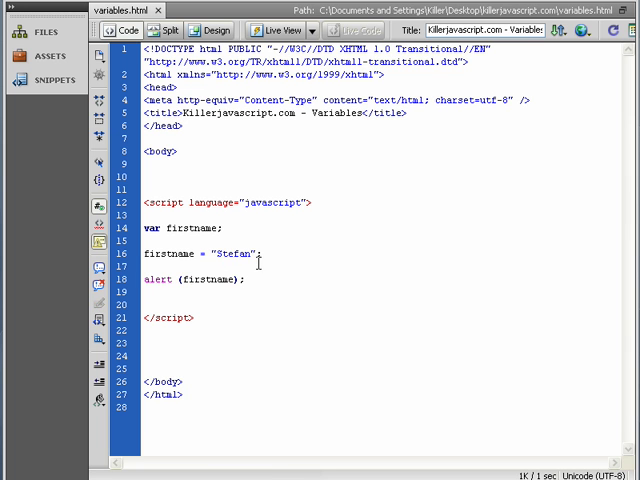
double_click(228, 252)
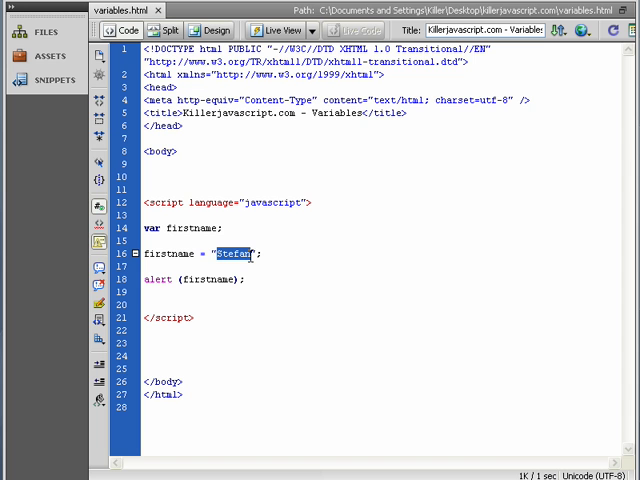
text(Nick)
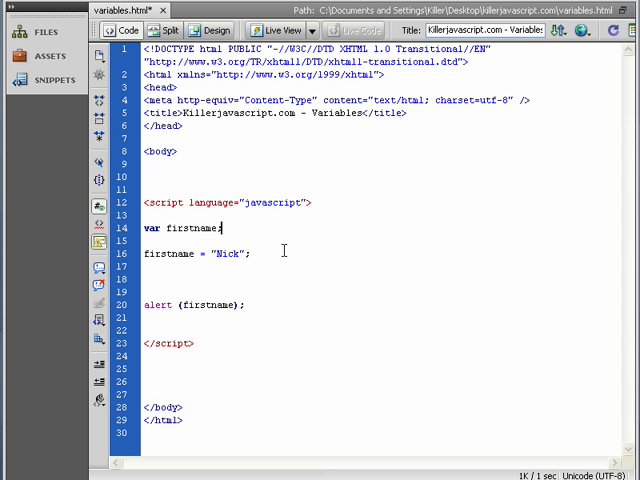
Declare 'var lastname;' below the firstname declaration
text(var)
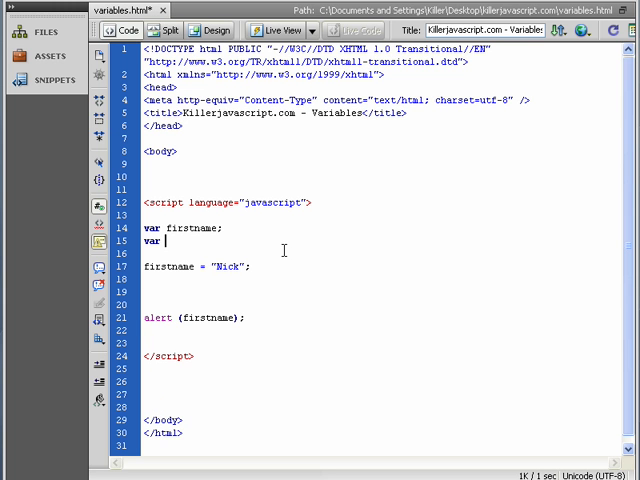
text(lastname;)
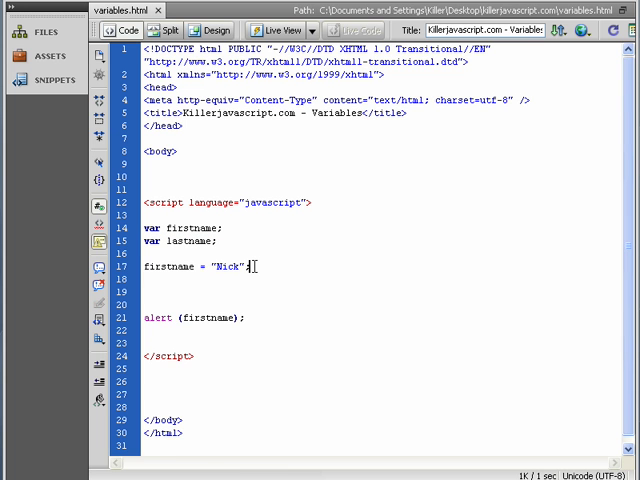
Add the assignment lastname = "Mischook"; under the Nick assignment
text(lastname =)
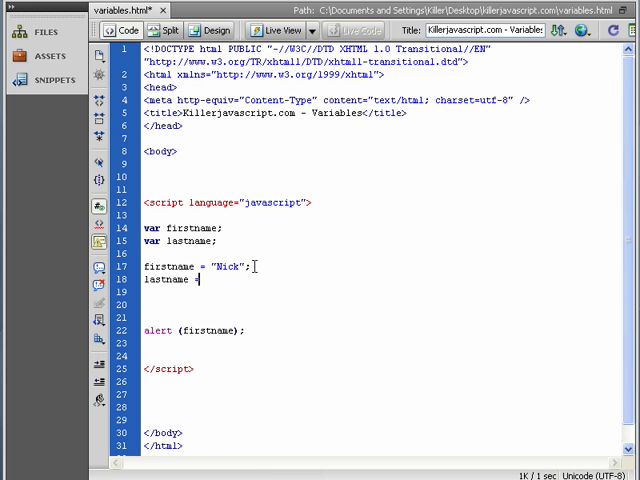
text("")
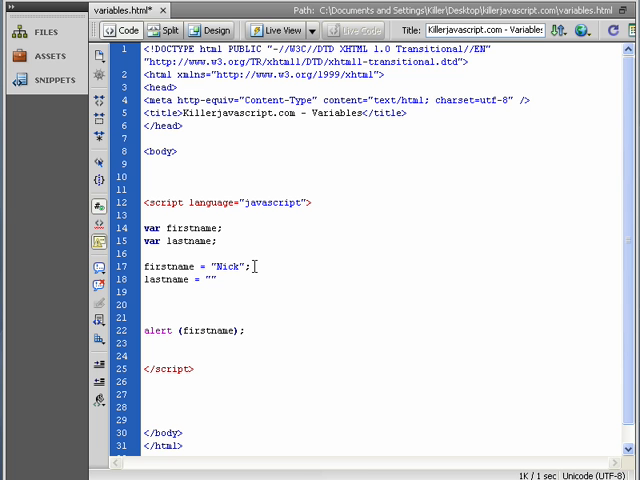
text(;)
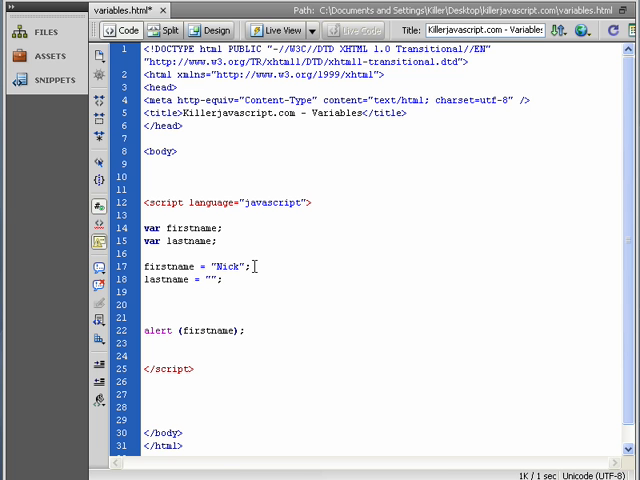
text(Mischook)
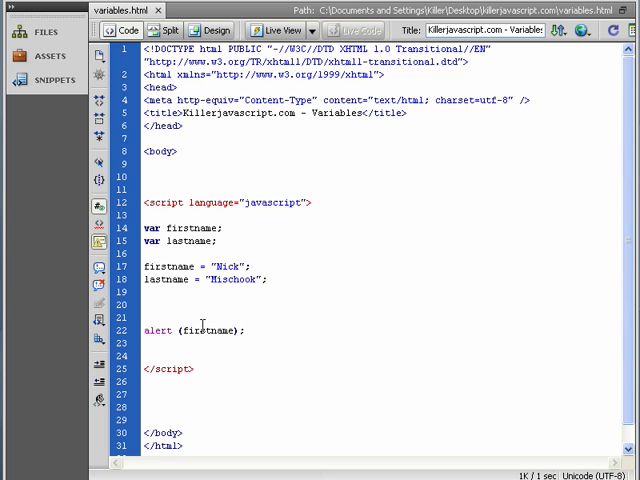
Extend the alert argument to firstname + lastname
double_click(170, 280)
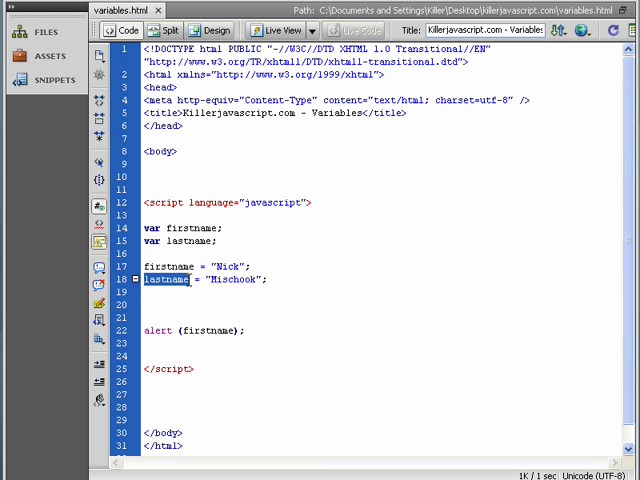
click(232, 330)
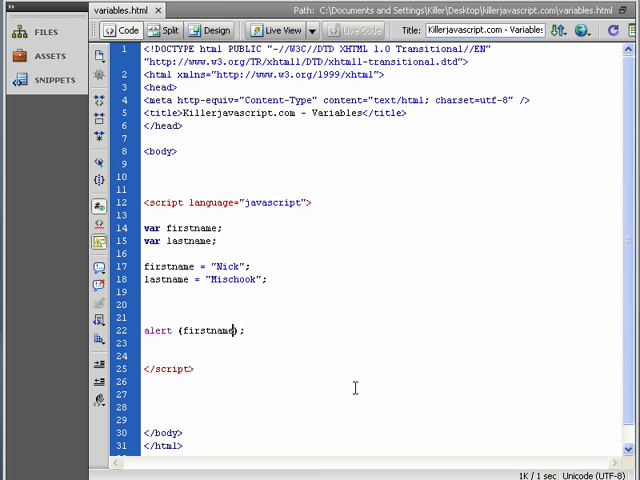
text(lastname)
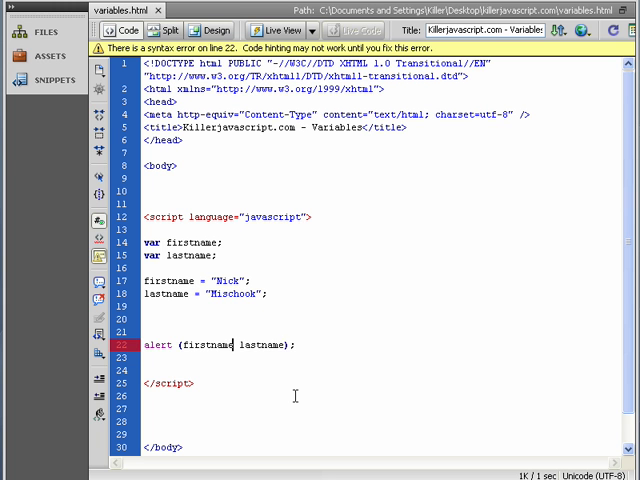
text(+)
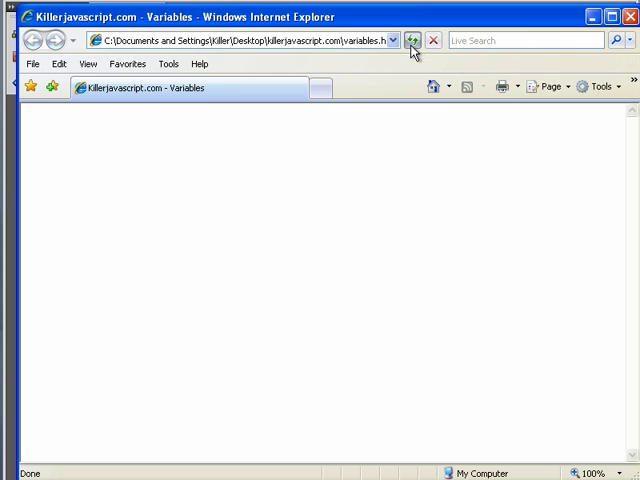
Refresh the preview so the alert shows NickMischook, then dismiss it
click(412, 40)
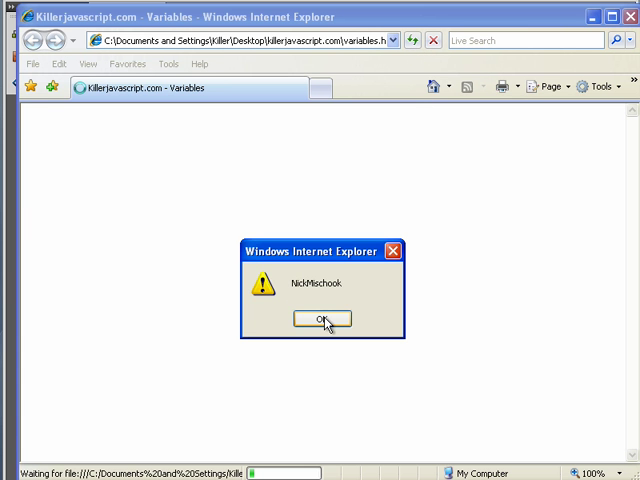
click(324, 318)
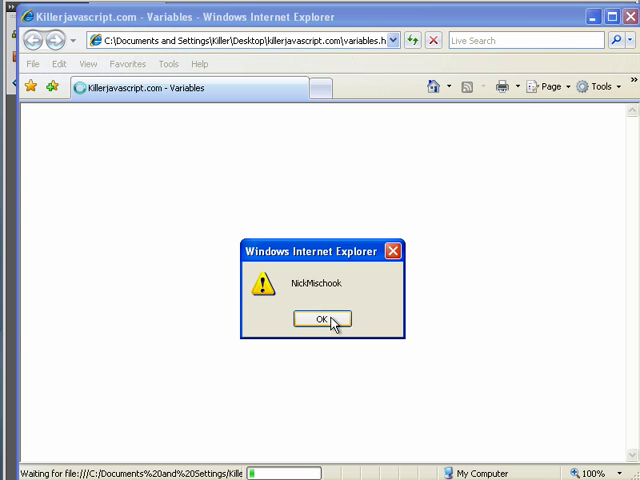
click(320, 320)
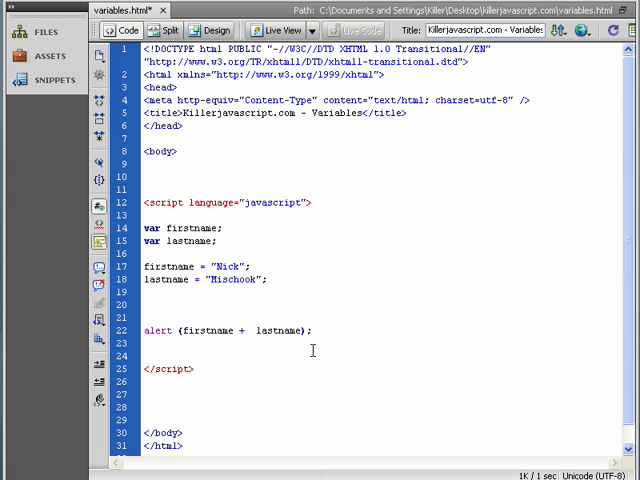
Insert + " " between firstname and lastname so the alert reads firstname + " " + lastname
text(+)
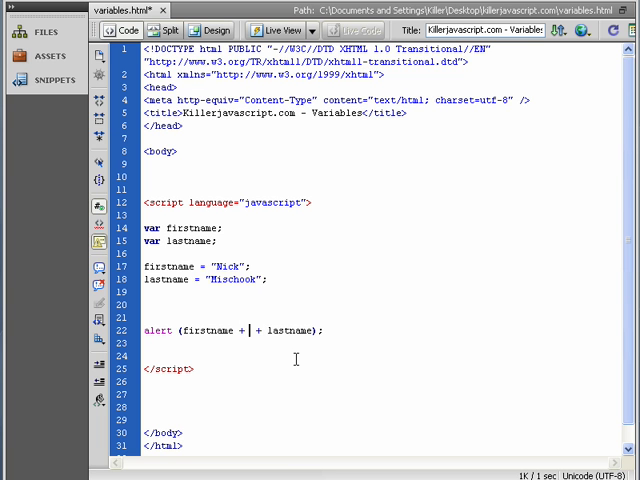
text("")
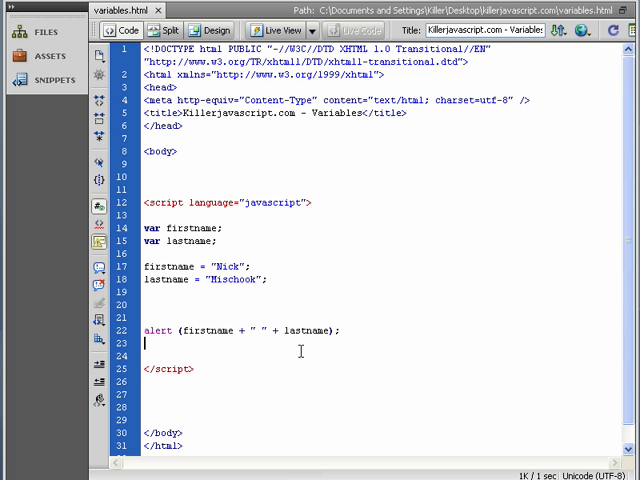
double_click(228, 280)
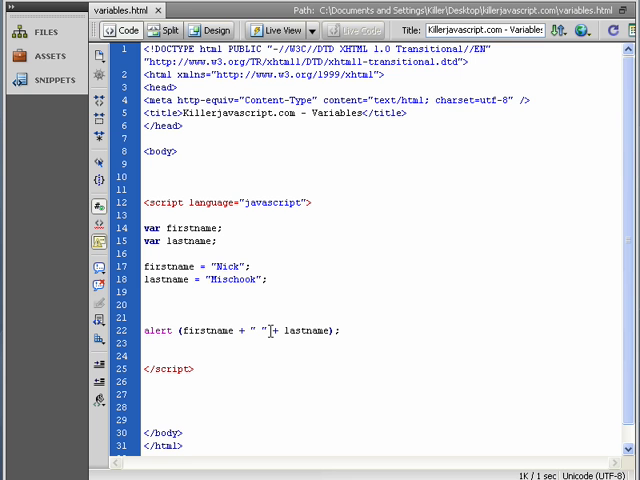
double_click(256, 330)
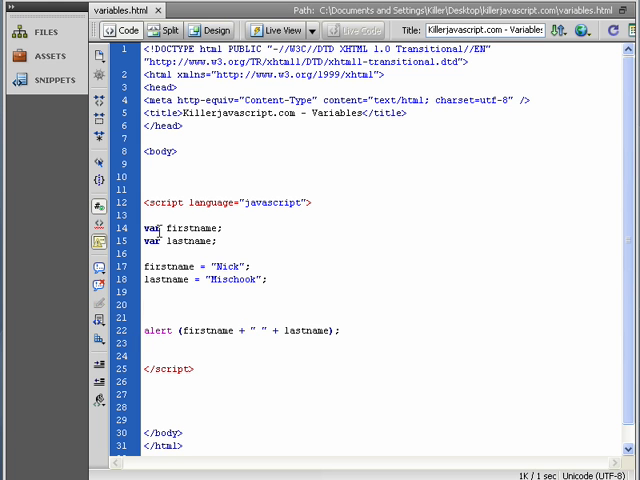
click(150, 304)
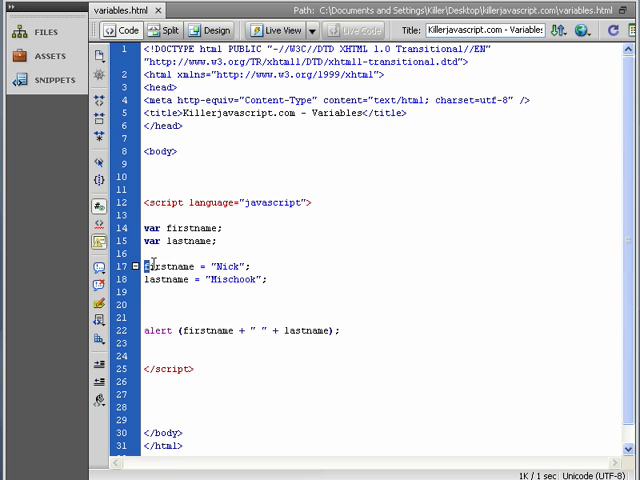
double_click(224, 266)
text(var)
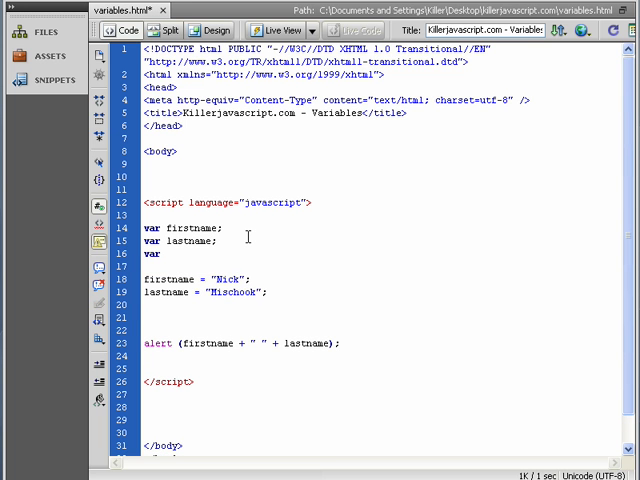
Declare 'var number;' below lastname and add the assignment number = 6;
text(numberr)
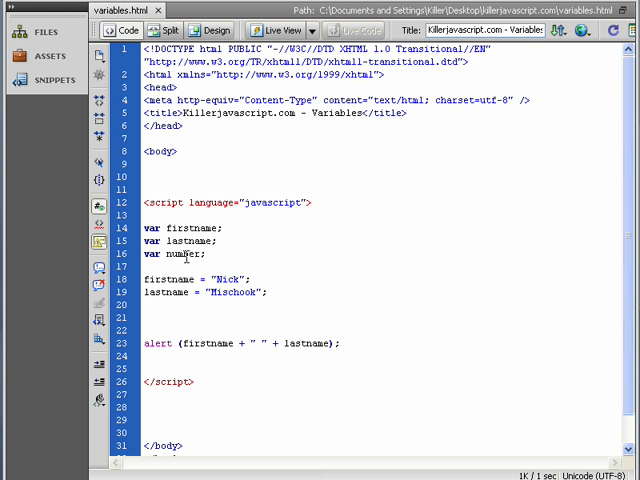
double_click(178, 254)
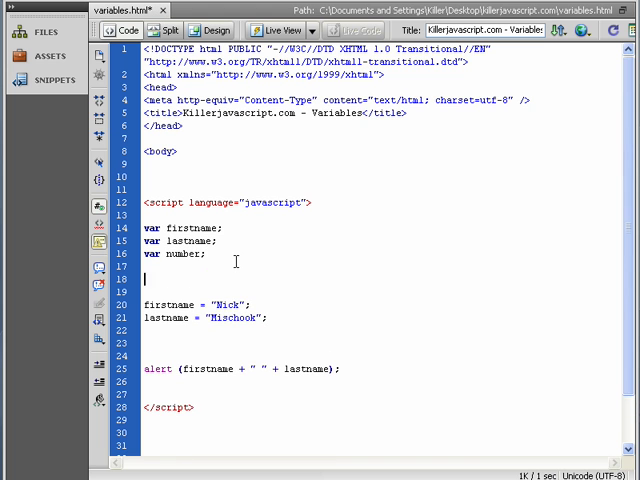
text(number =)
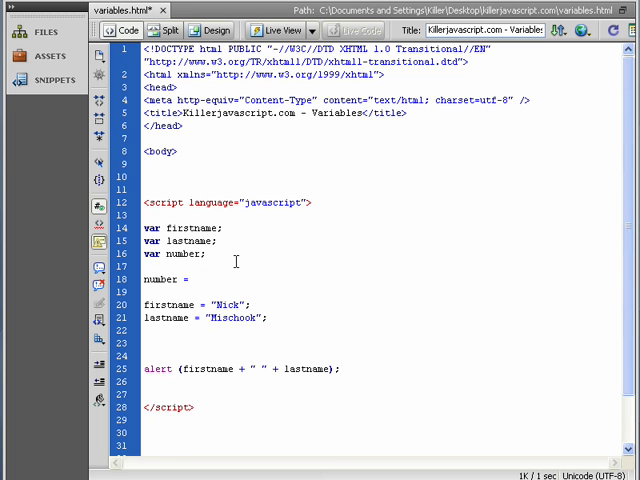
text(6;)
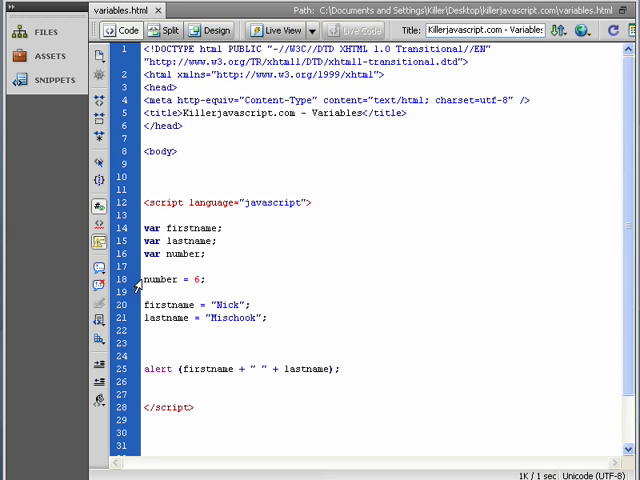
triple_click(170, 280)
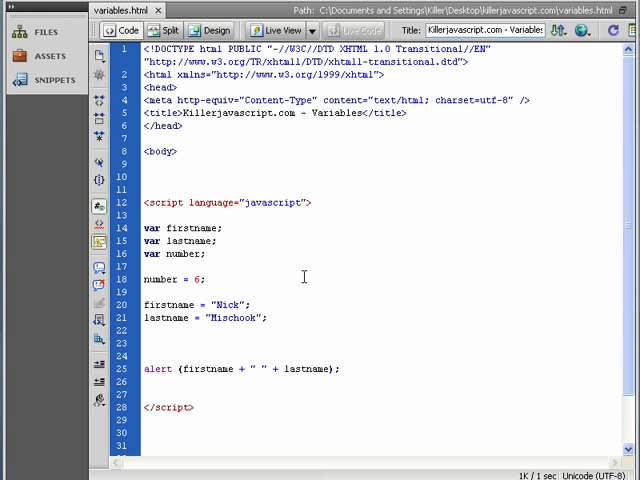
click(204, 280)
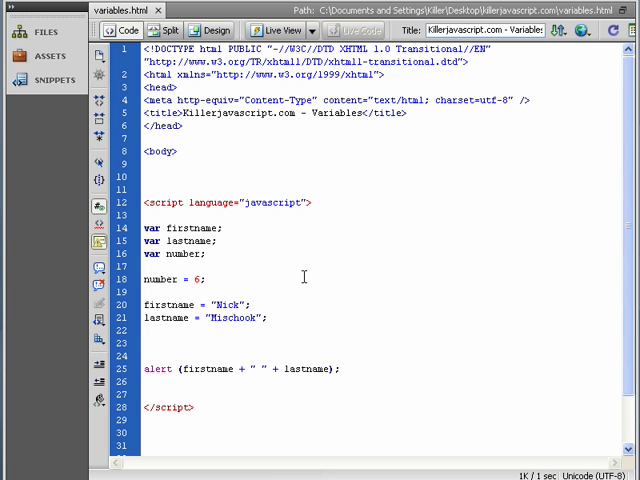
click(204, 280)
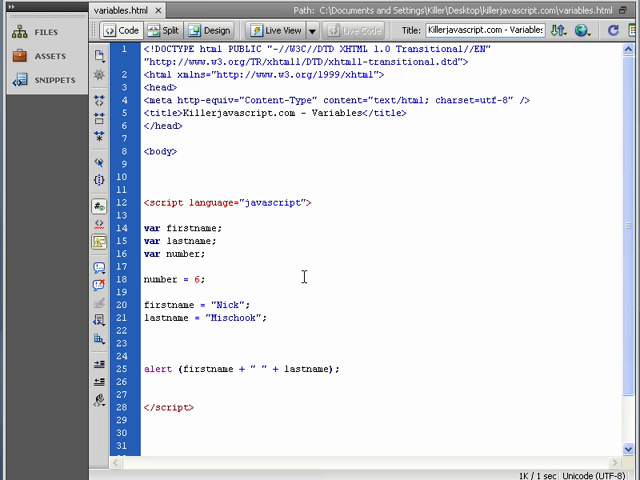
click(204, 280)
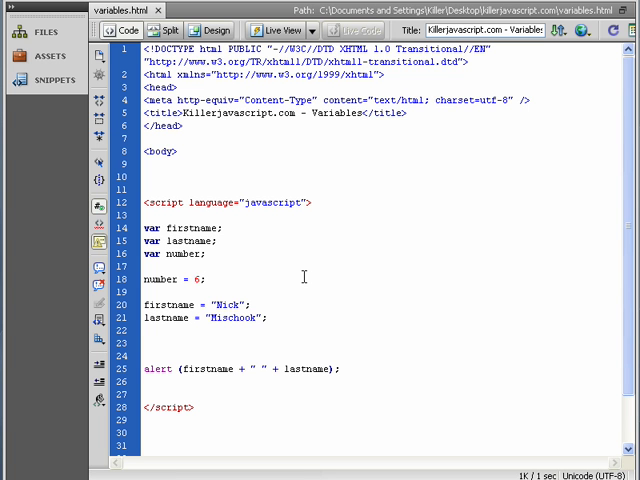
click(200, 280)
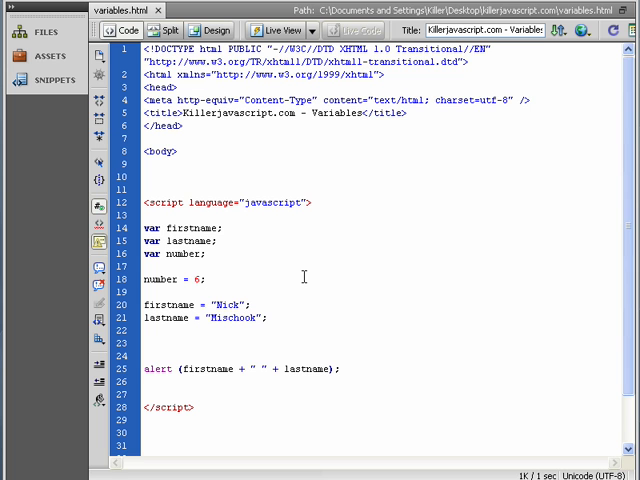
click(204, 280)
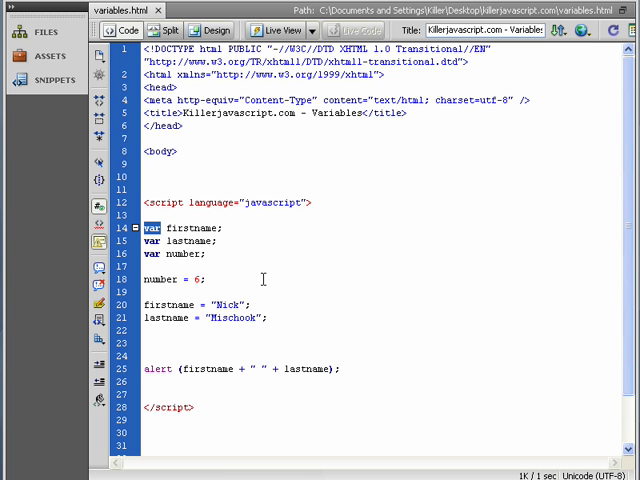
Terminate the number = 6 assignment with a semicolon in the script
click(204, 280)
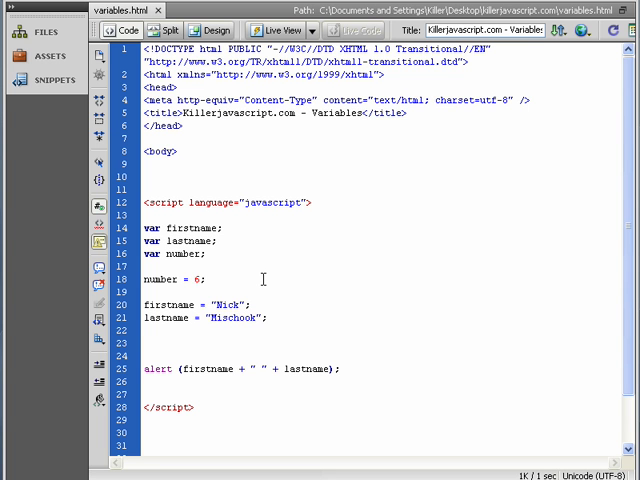
click(204, 280)
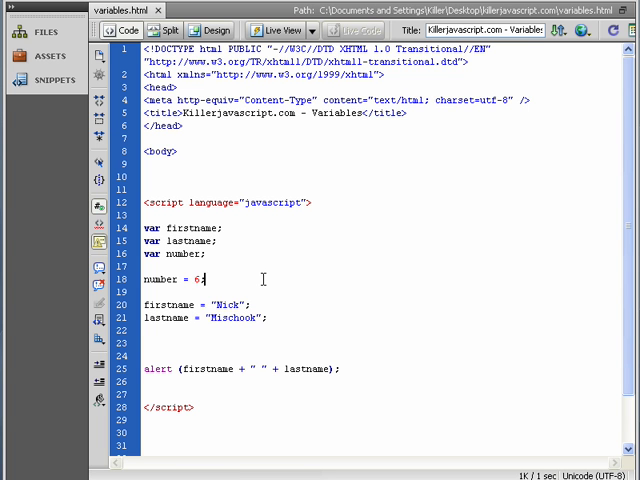
text(;)
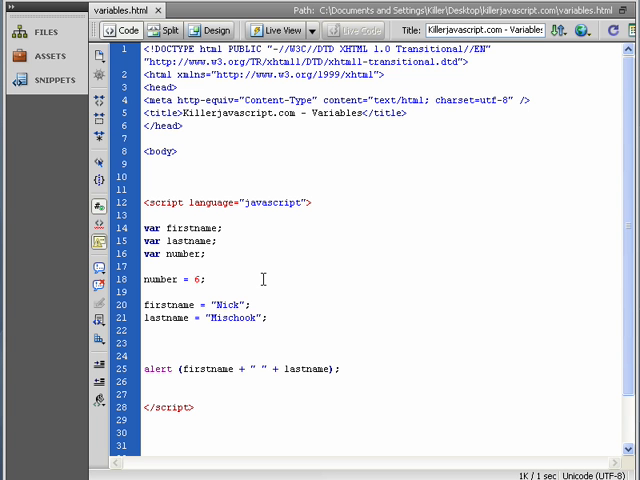
click(208, 280)
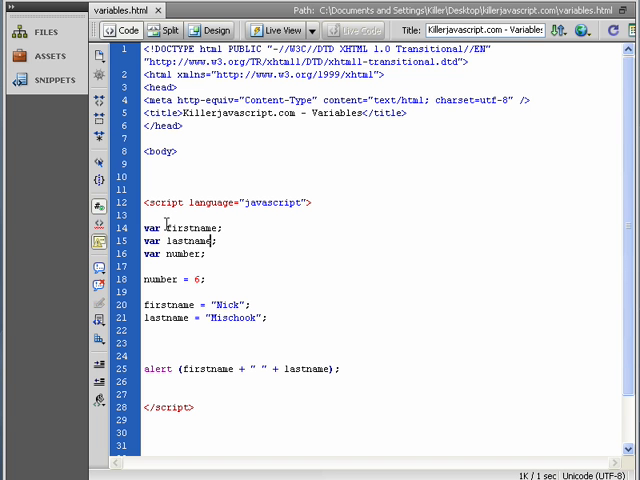
double_click(182, 228)
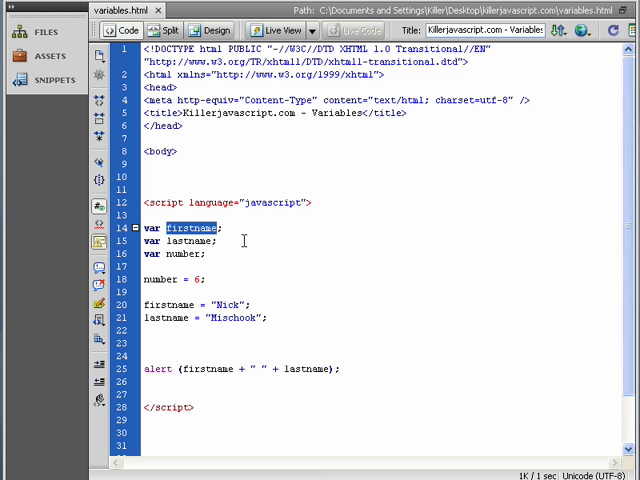
double_click(190, 240)
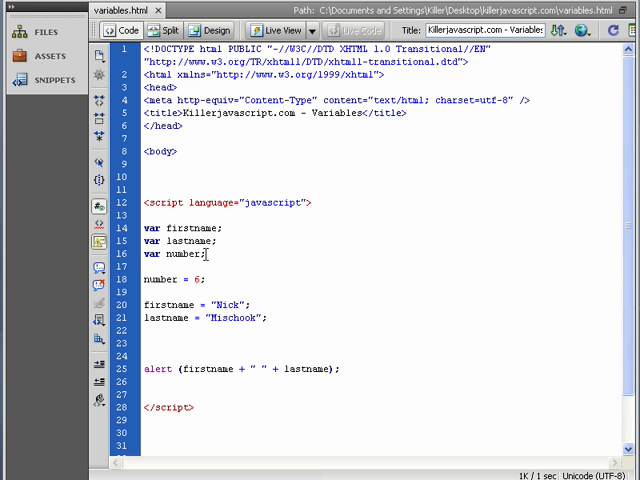
drag(146, 228, 204, 252)
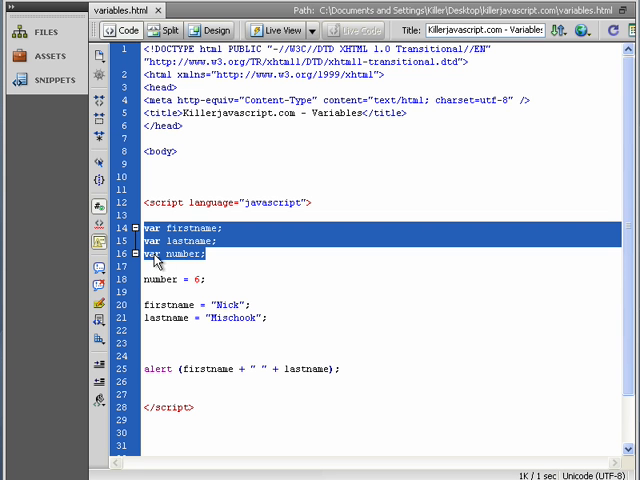
mouse_move(162, 262)
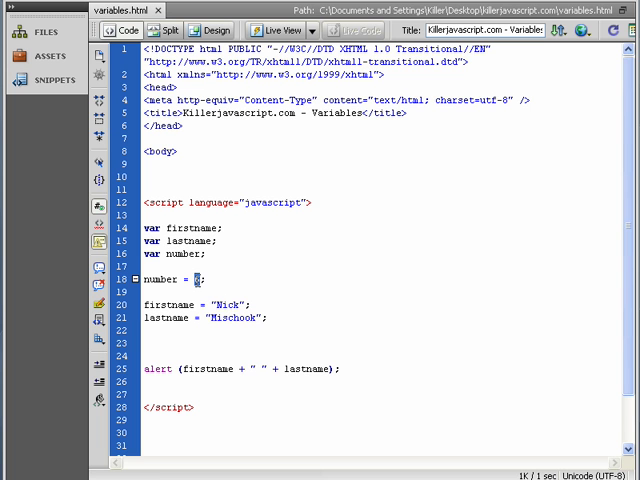
text(6)
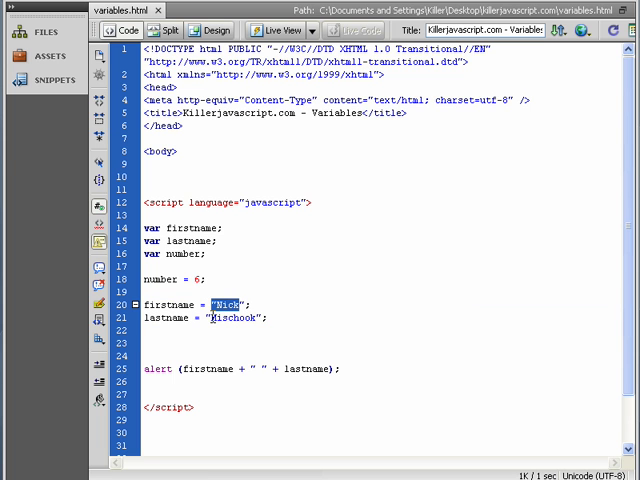
click(270, 318)
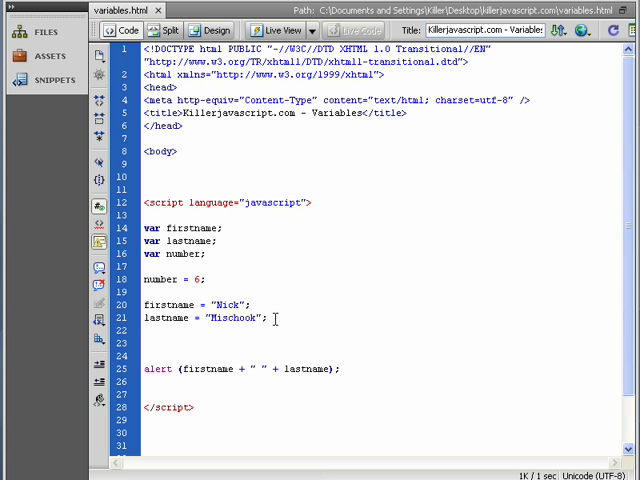
drag(146, 228, 268, 318)
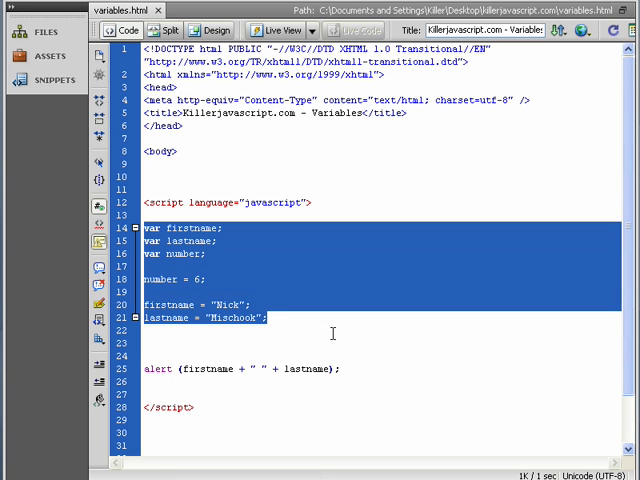